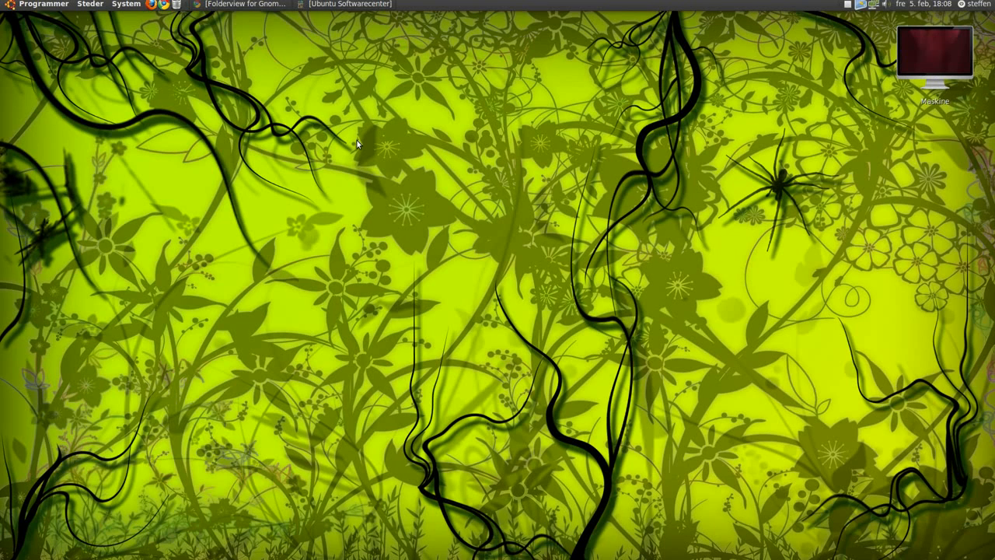
{"action": "mouse_move", "coordinate": [283, 39]}
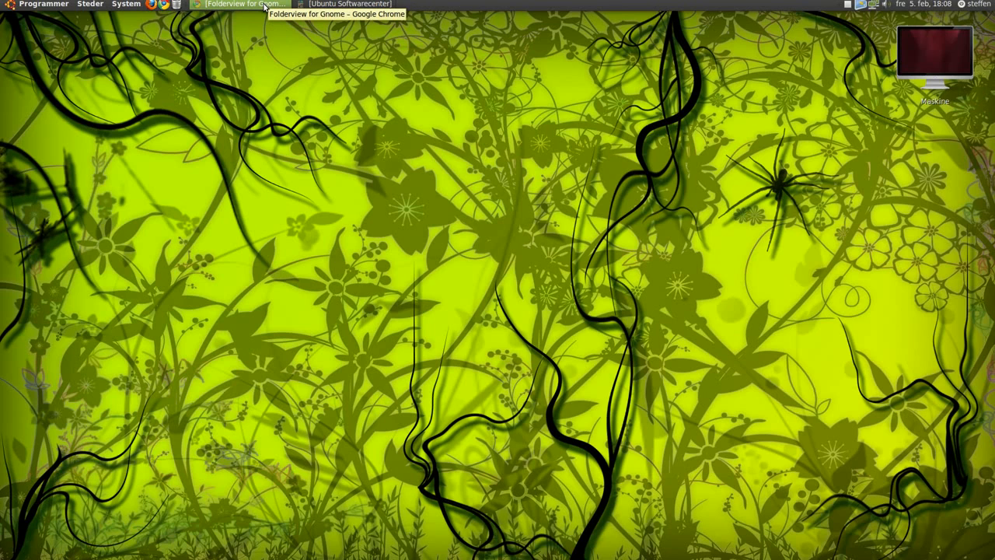
Step: Restore Chrome showing the Ubunter Folderview for Gnome post with the downloaded .gz archive
{"action": "left_click", "coordinate": [246, 6]}
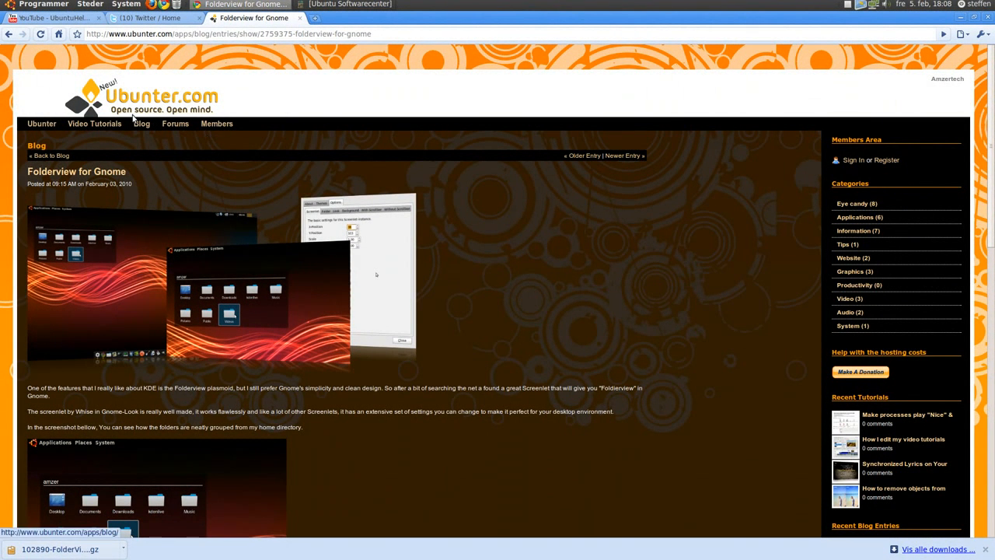
{"action": "mouse_move", "coordinate": [479, 235]}
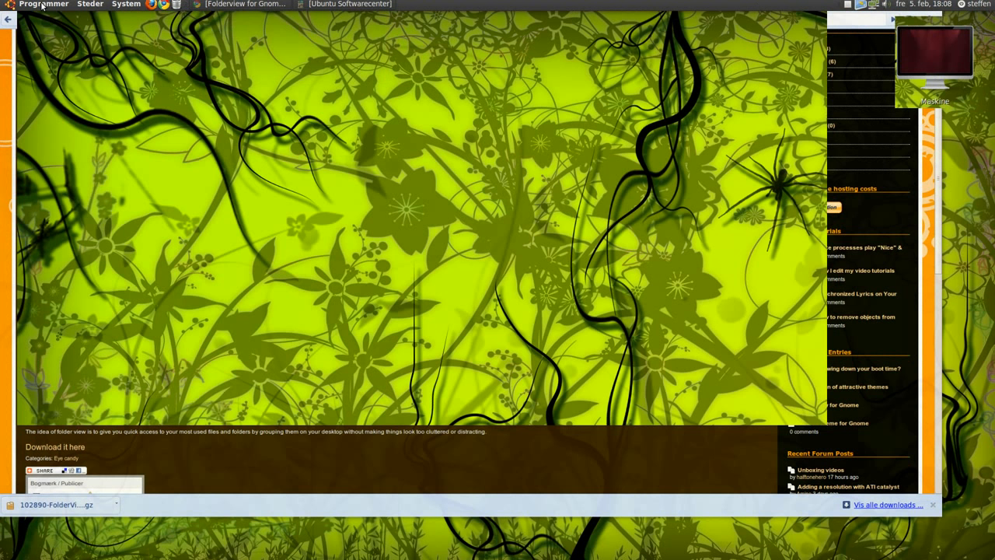
Step: Show 102890-FolderView.tar.gz selected in the Downloads folder, then minimise Nautilus
{"action": "left_click", "coordinate": [87, 5]}
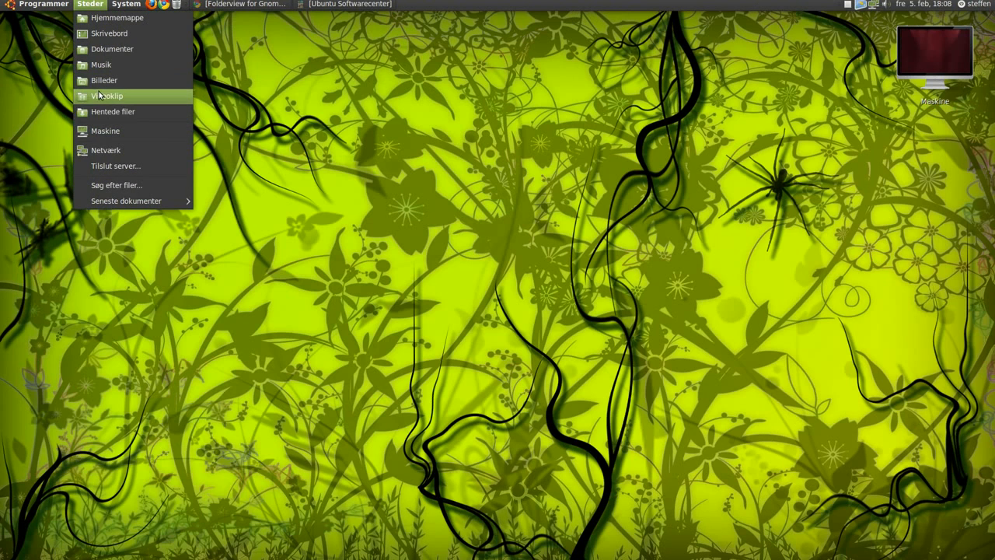
{"action": "left_click", "coordinate": [112, 112]}
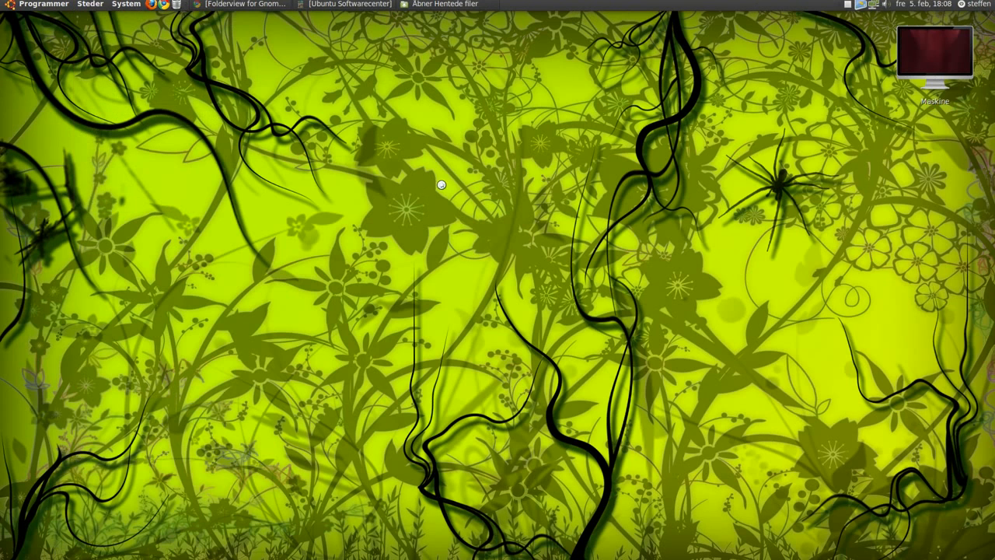
{"action": "left_click", "coordinate": [446, 5]}
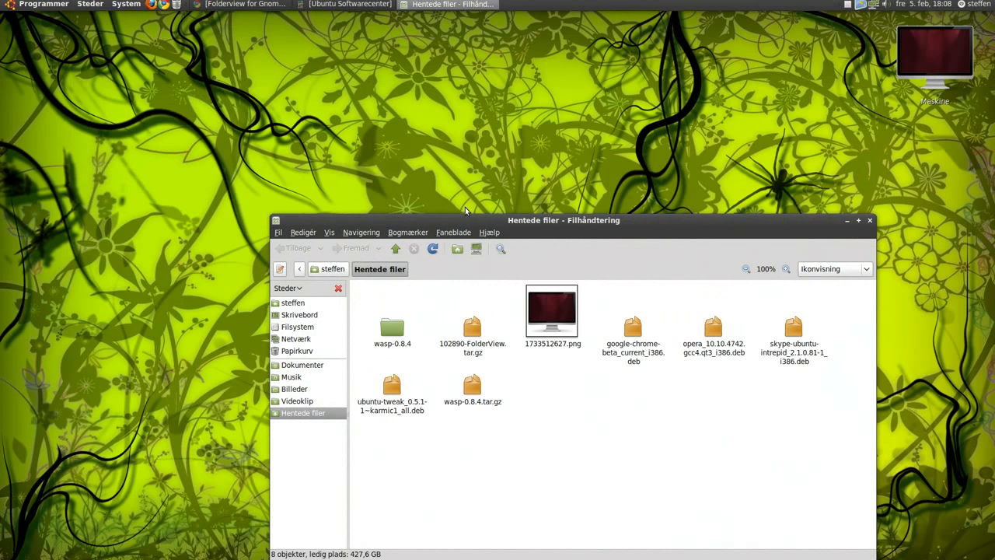
{"action": "left_click", "coordinate": [473, 325]}
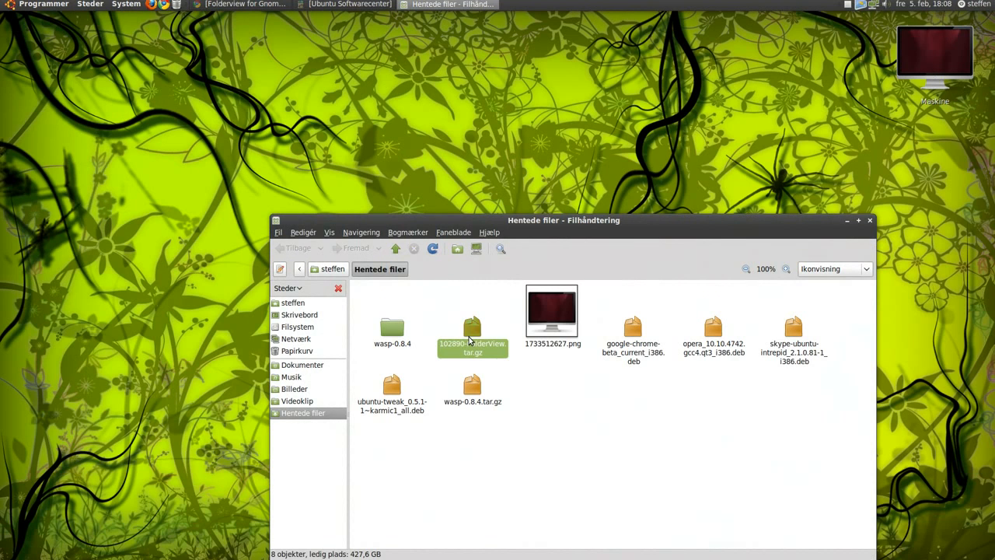
{"action": "left_click", "coordinate": [472, 322]}
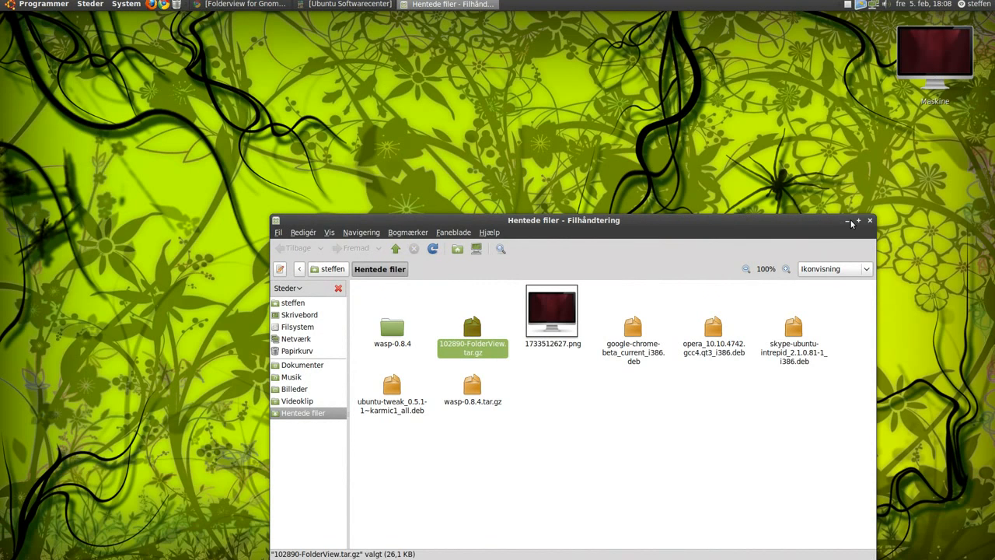
{"action": "left_click", "coordinate": [848, 221]}
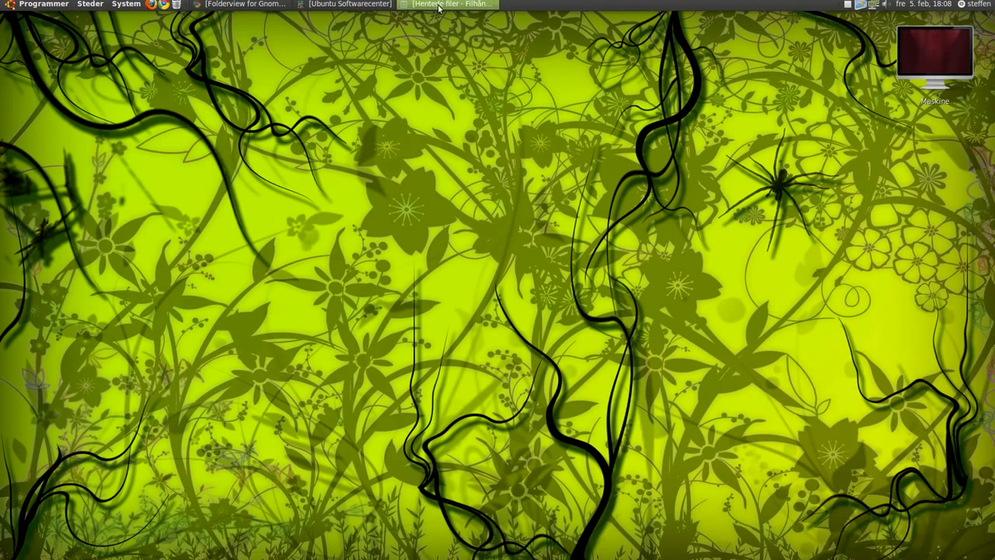
{"action": "mouse_move", "coordinate": [353, 4]}
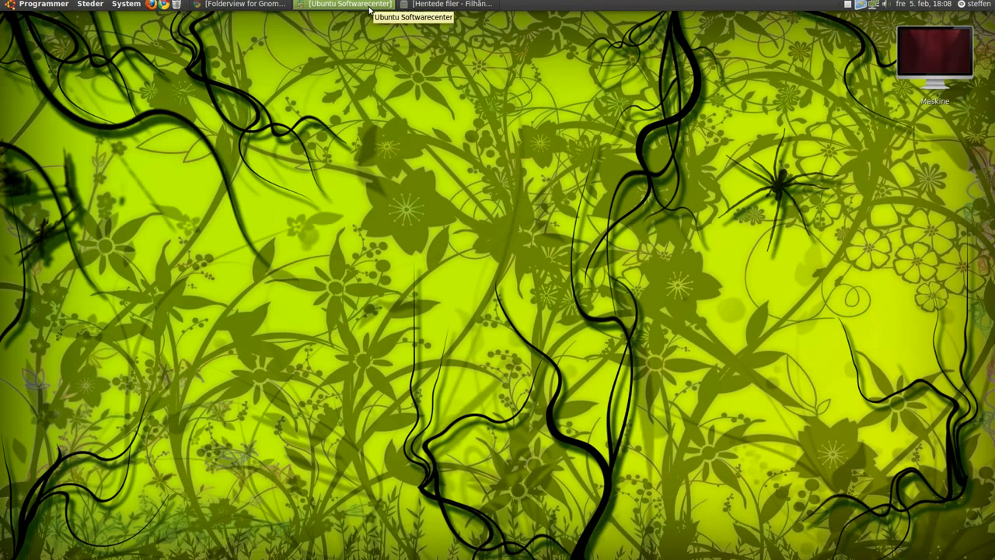
Step: Check in Ubuntu Software Center that Screenlets is already installed, then minimise it
{"action": "left_click", "coordinate": [344, 3]}
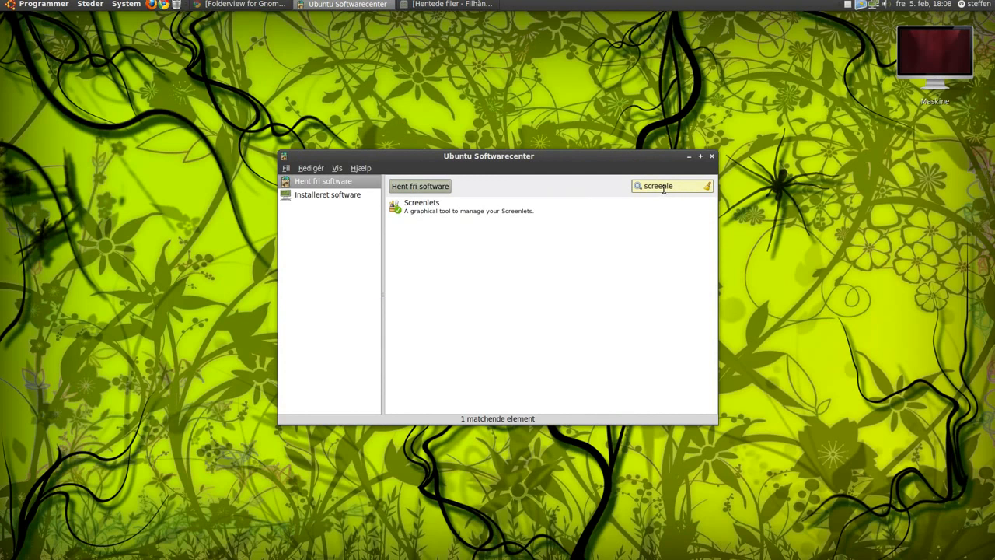
{"action": "mouse_move", "coordinate": [436, 218]}
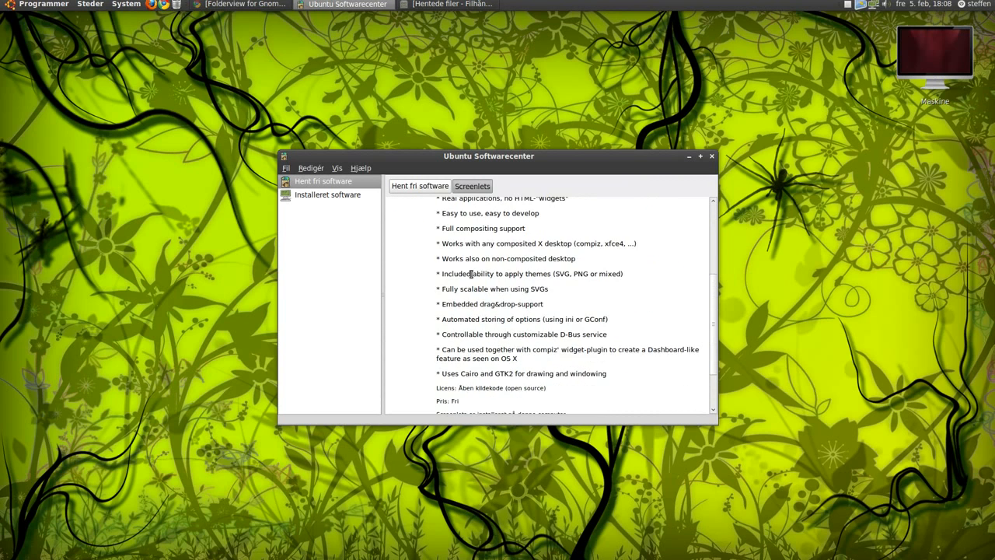
{"action": "scroll", "scroll_direction": "down", "scroll_amount": 3}
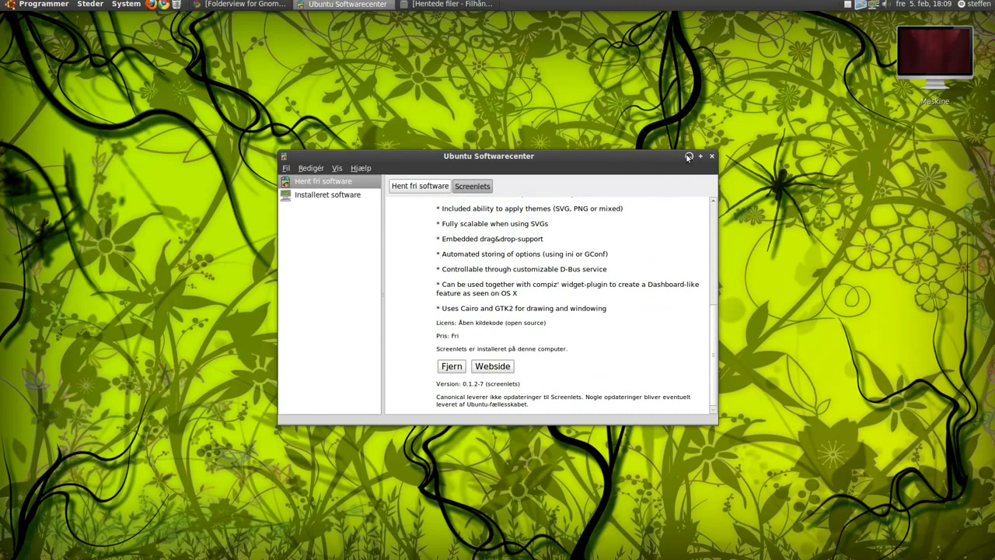
{"action": "left_click", "coordinate": [687, 155]}
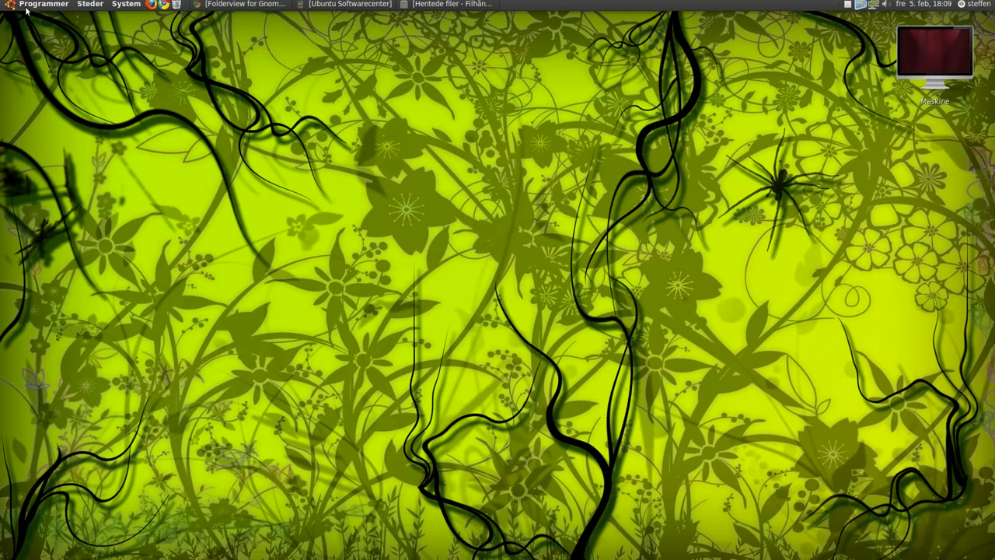
Step: Launch Screenlets from Programmer > Tilbehør so the Screenlets Manager lists available screenlets
{"action": "left_click", "coordinate": [42, 5]}
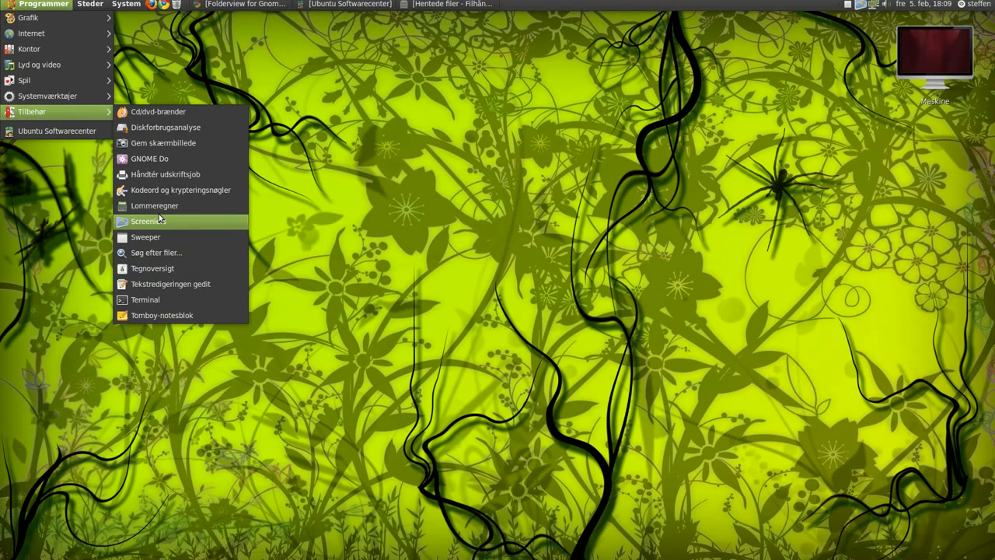
{"action": "mouse_move", "coordinate": [148, 221]}
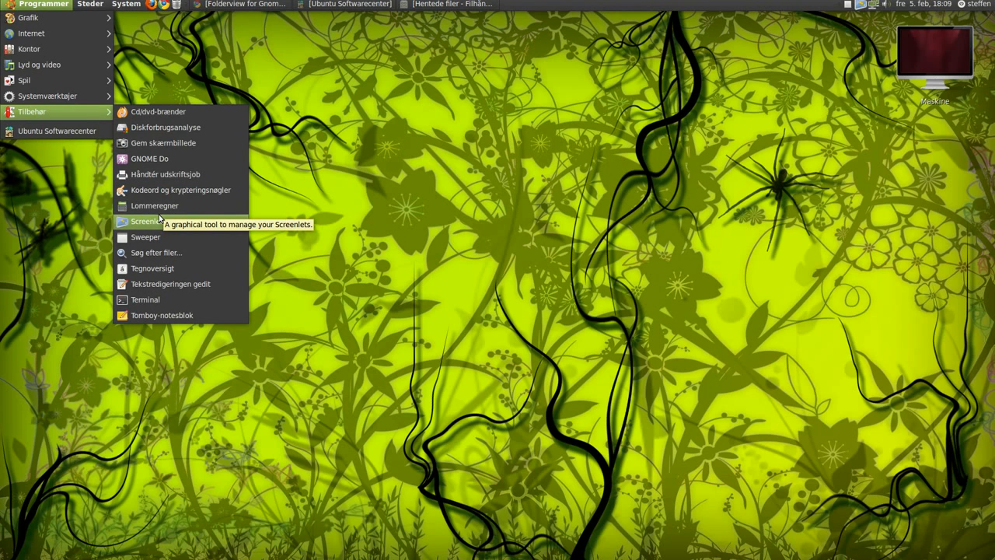
{"action": "left_click", "coordinate": [148, 221]}
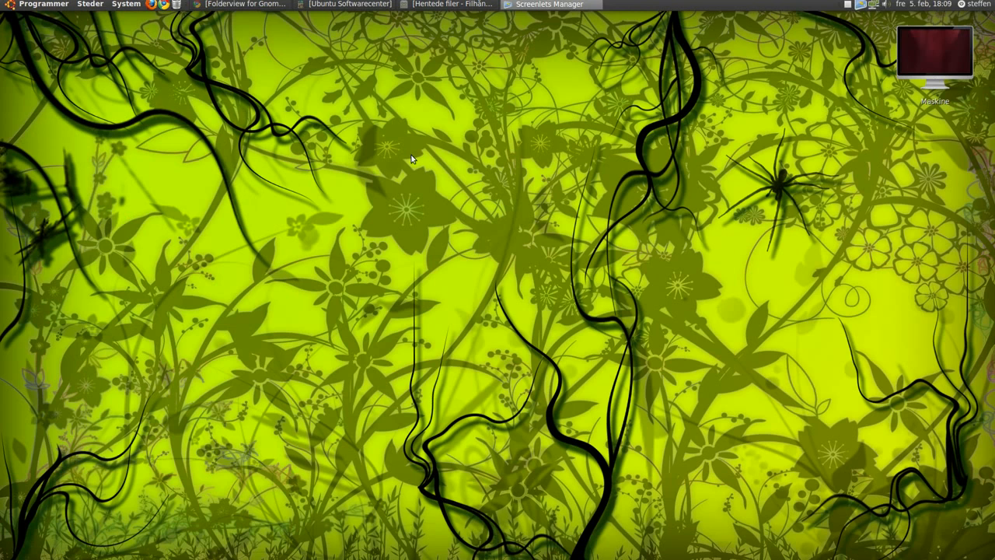
{"action": "left_click", "coordinate": [546, 4]}
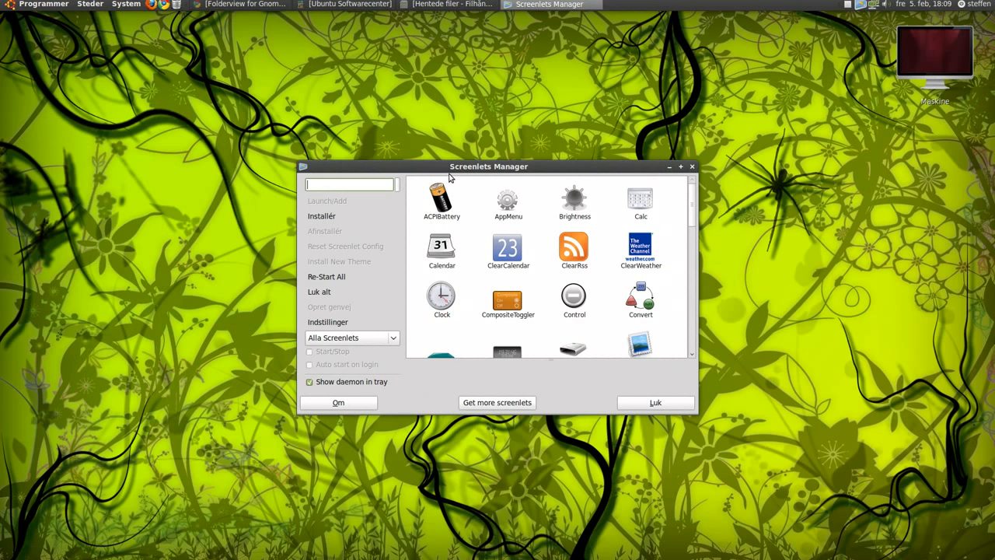
Step: Place the Screenlets Manager at the lower right and scroll its list down to FolderView
{"action": "left_click_drag", "start_coordinate": [488, 164], "coordinate": [693, 218]}
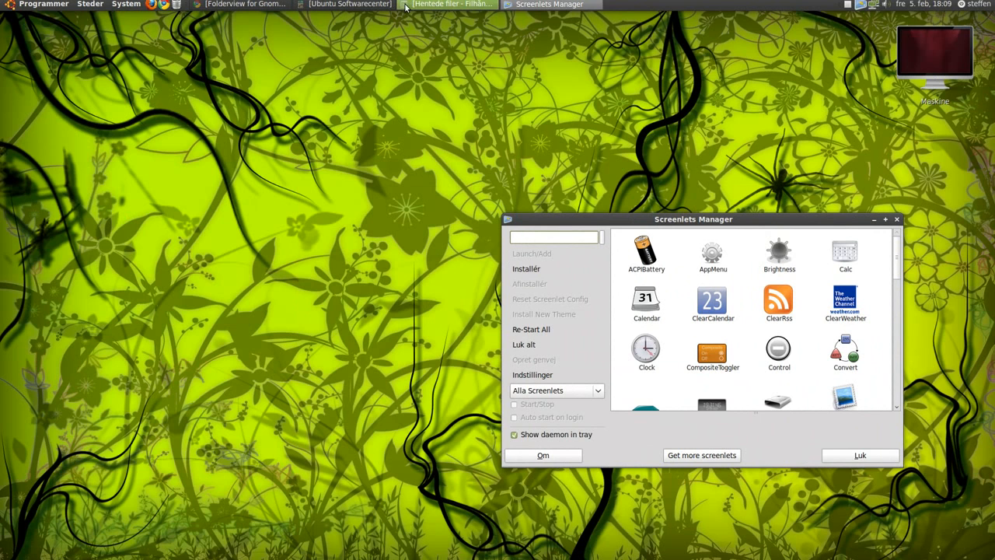
{"action": "left_click", "coordinate": [445, 3]}
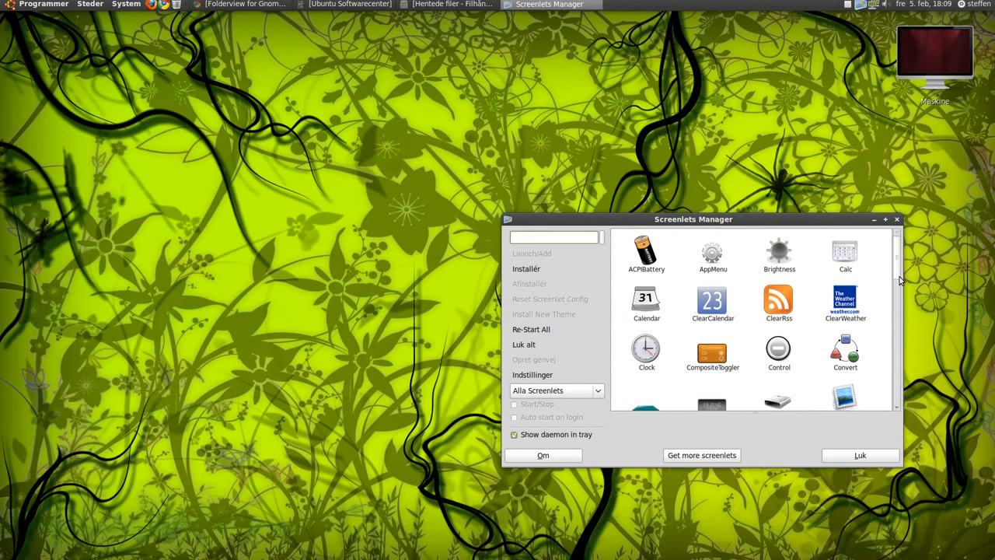
{"action": "scroll", "scroll_direction": "down", "scroll_amount": 3}
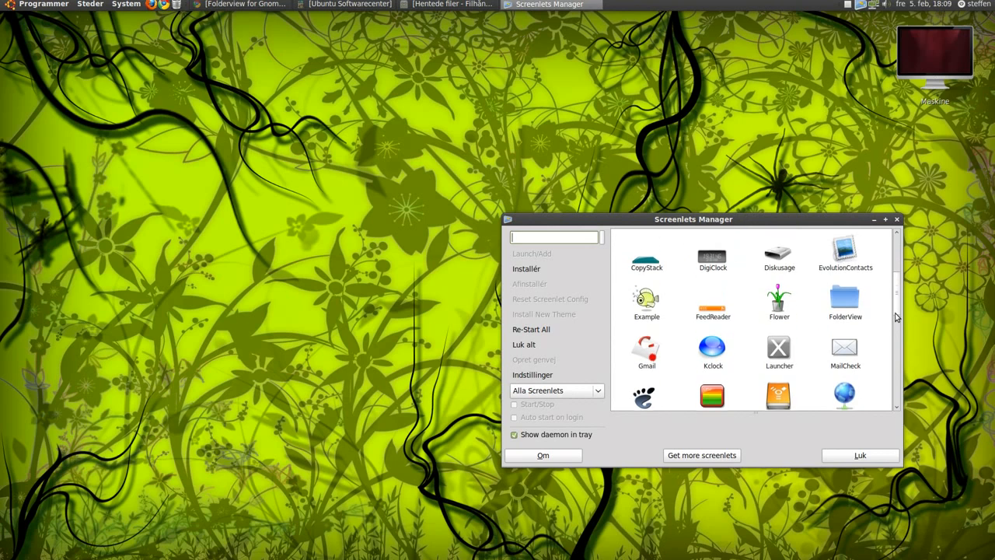
Step: Start the FolderView screenlet showing home folder icons on the desktop, then minimise the manager
{"action": "left_click", "coordinate": [846, 291]}
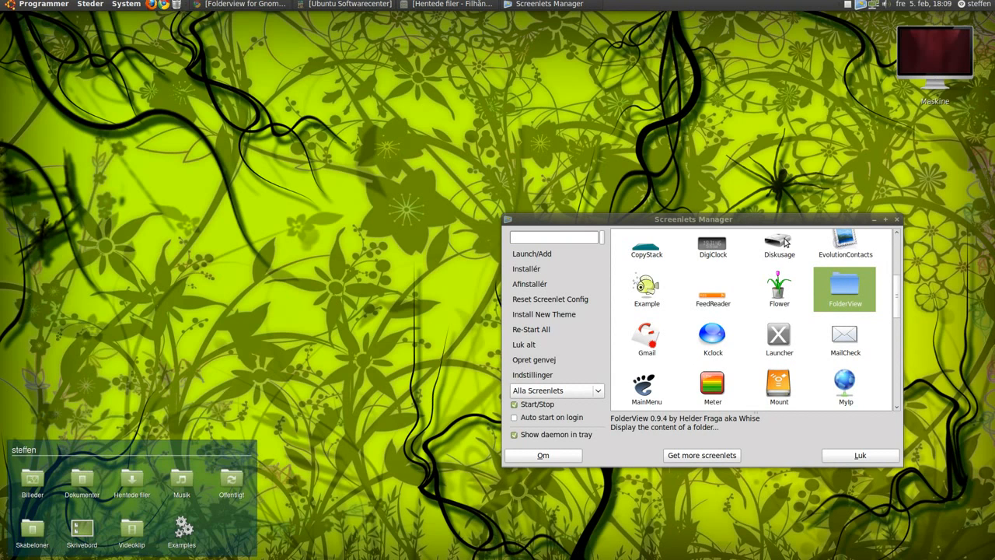
{"action": "left_click", "coordinate": [860, 454]}
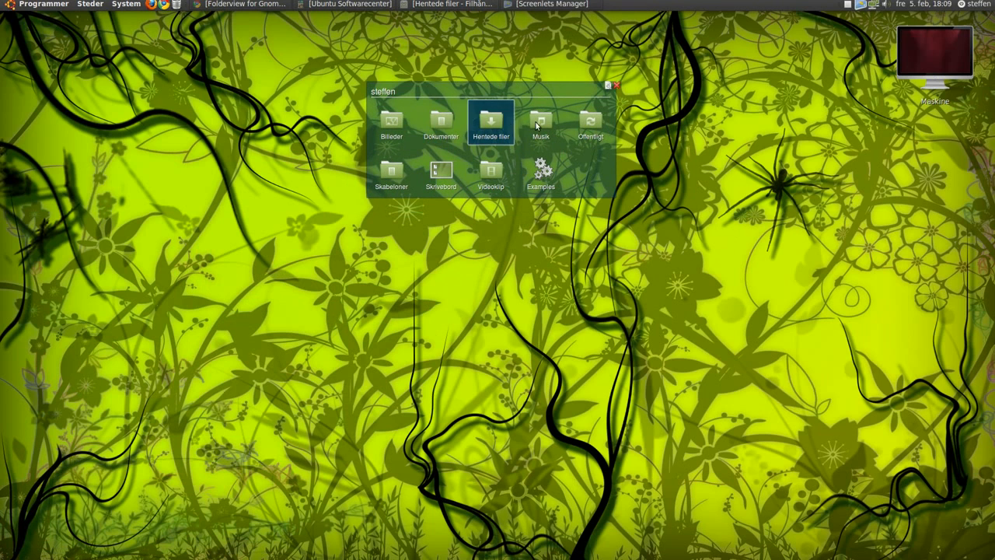
{"action": "mouse_move", "coordinate": [489, 179]}
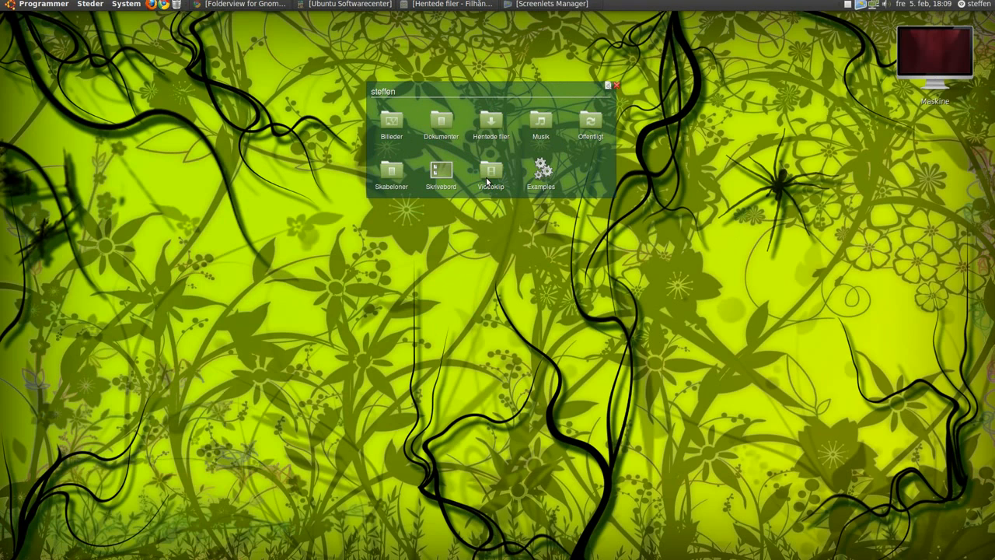
{"action": "double_click", "coordinate": [489, 170]}
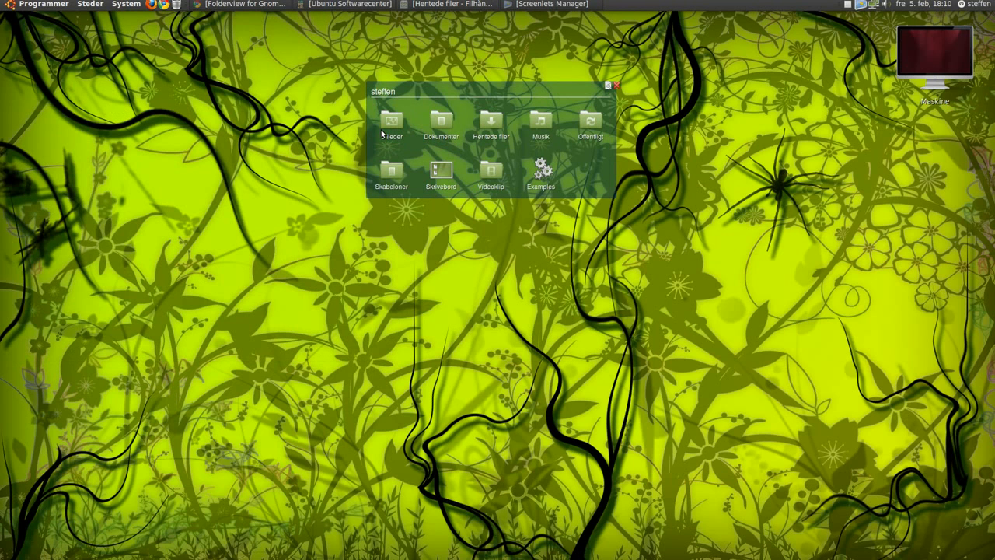
{"action": "double_click", "coordinate": [392, 121]}
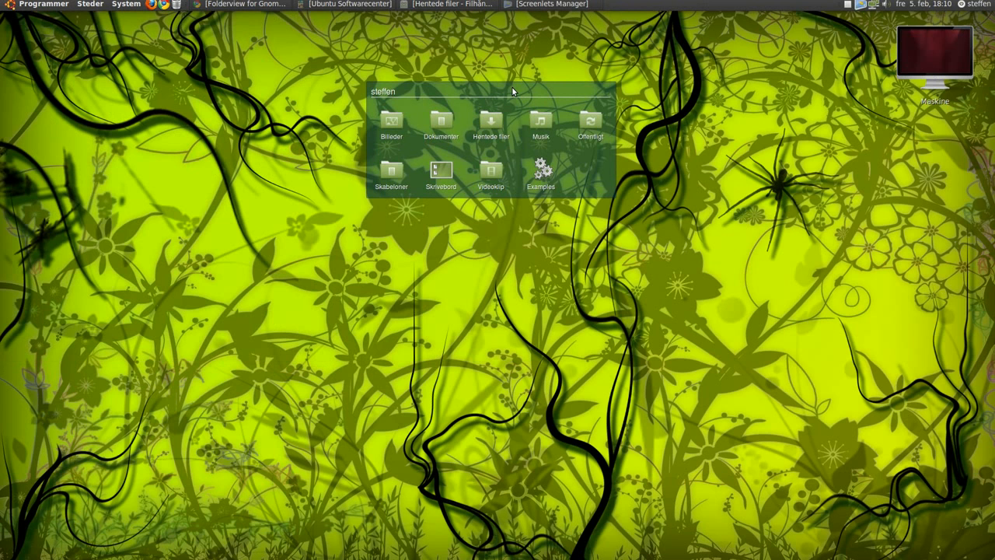
Step: Drag the translucent FolderView home-folder widget to the desktop's bottom-right corner
{"action": "left_click_drag", "start_coordinate": [512, 91], "coordinate": [850, 443]}
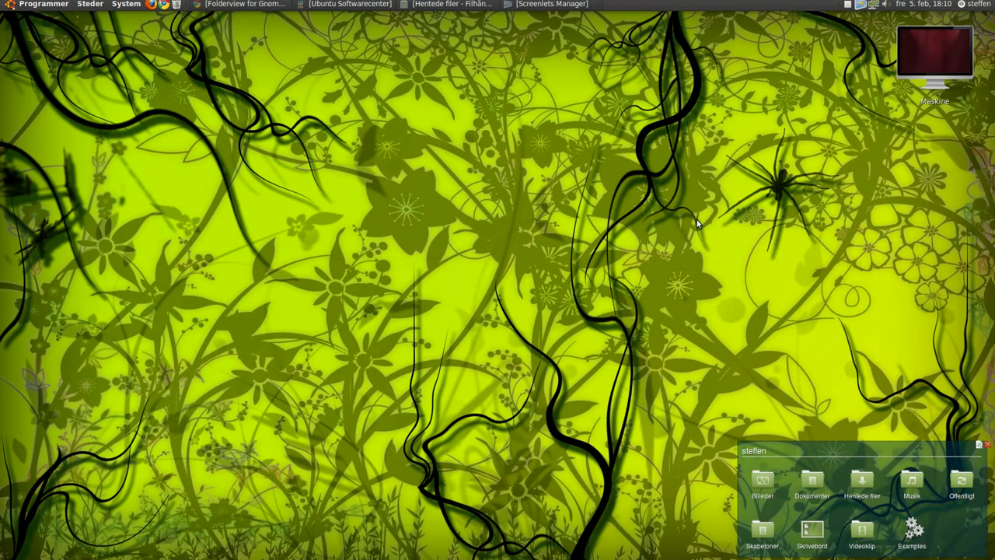
{"action": "mouse_move", "coordinate": [724, 98]}
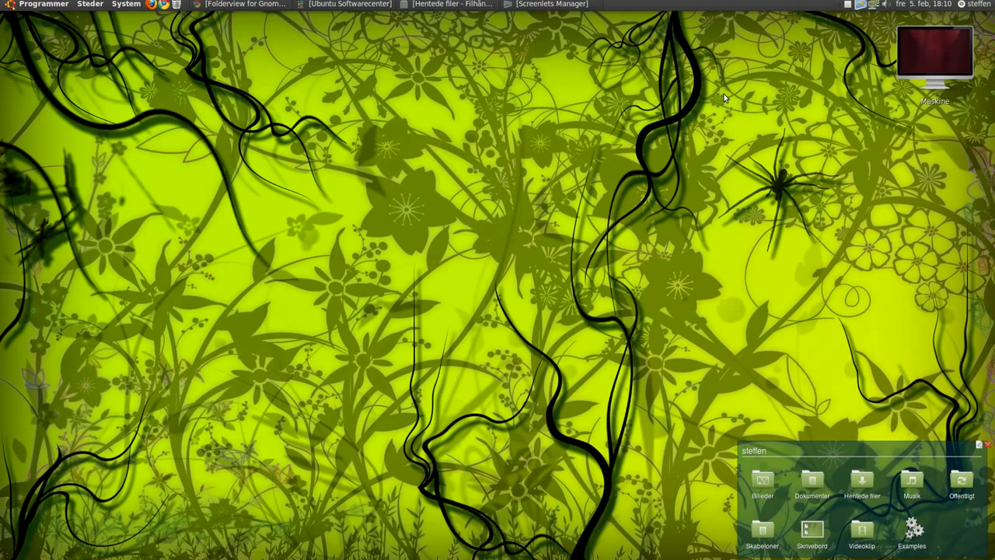
{"action": "mouse_move", "coordinate": [793, 31]}
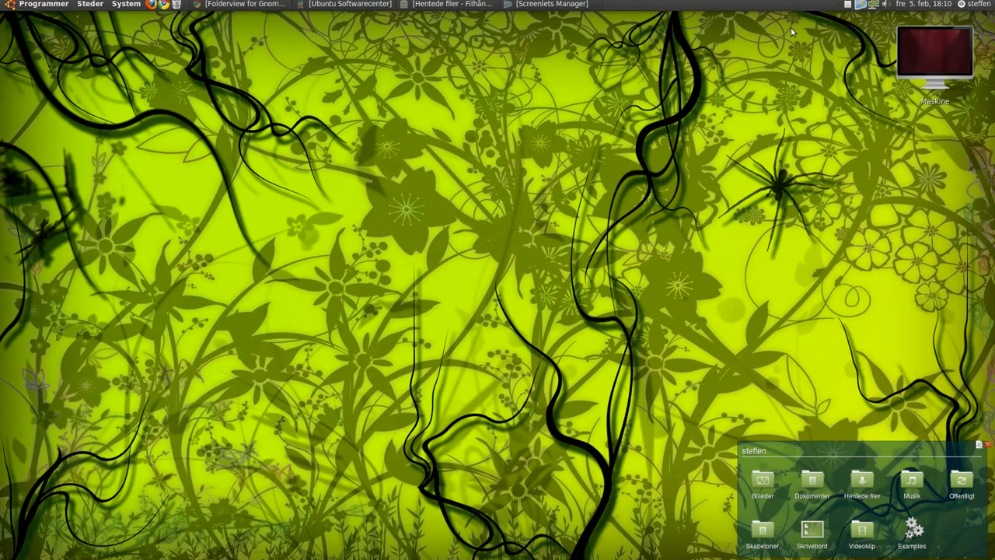